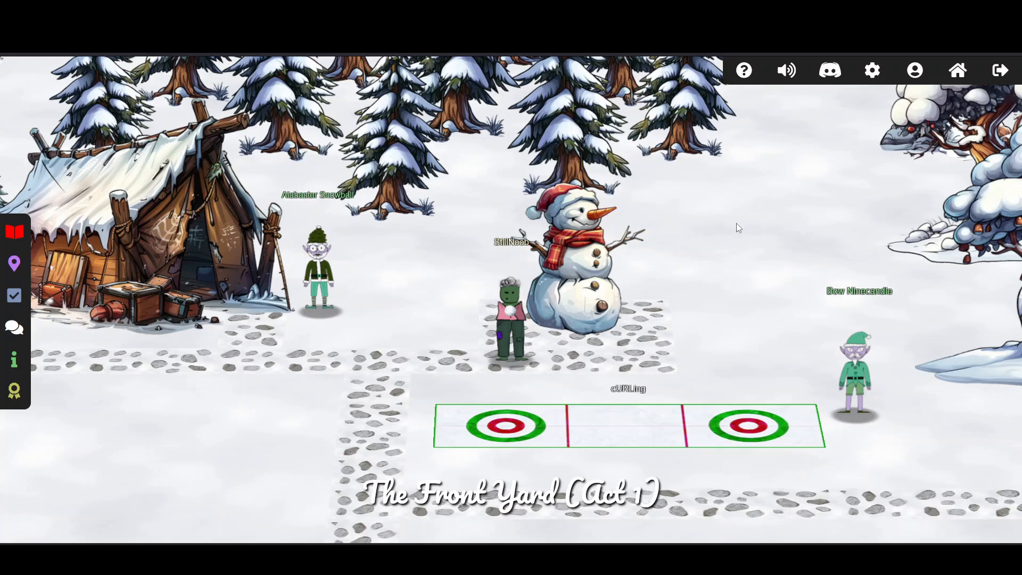
{"action": "mouse_move", "coordinate": [648, 396]}
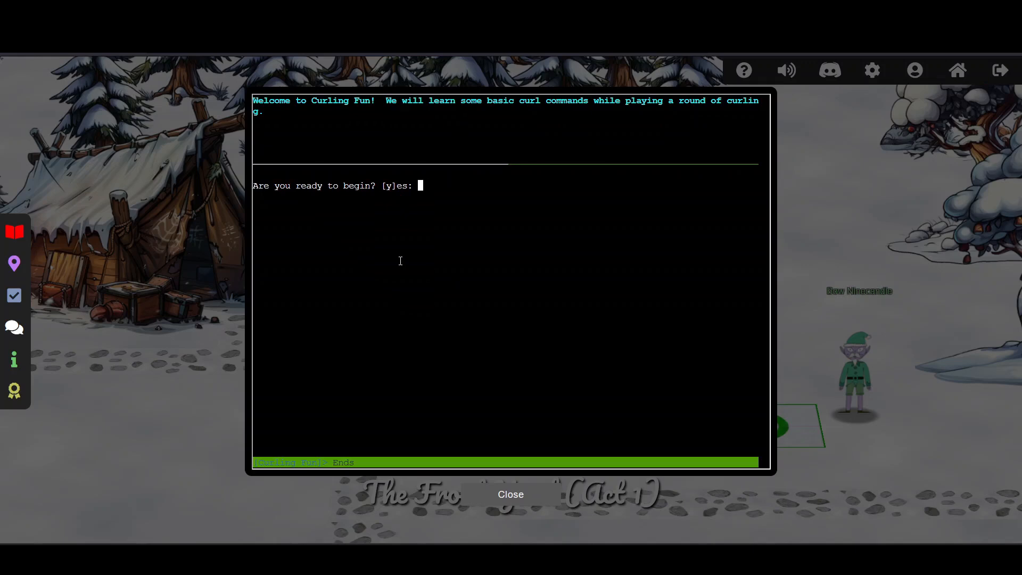
- Begin the terminal, list the home files and read HARD-MODE.txt's requirements
{"action": "type", "text": "y"}
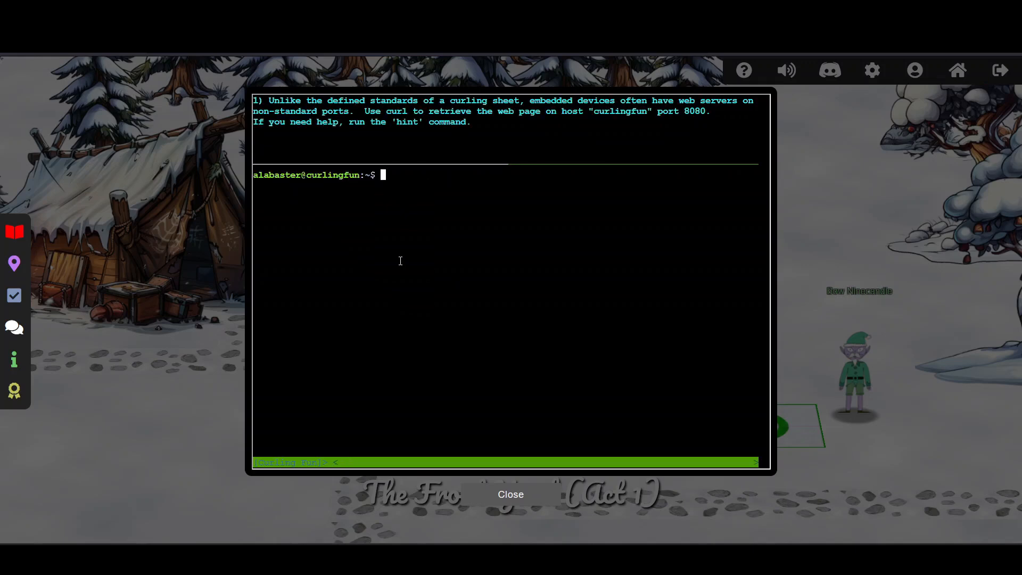
{"action": "type", "text": "ls"}
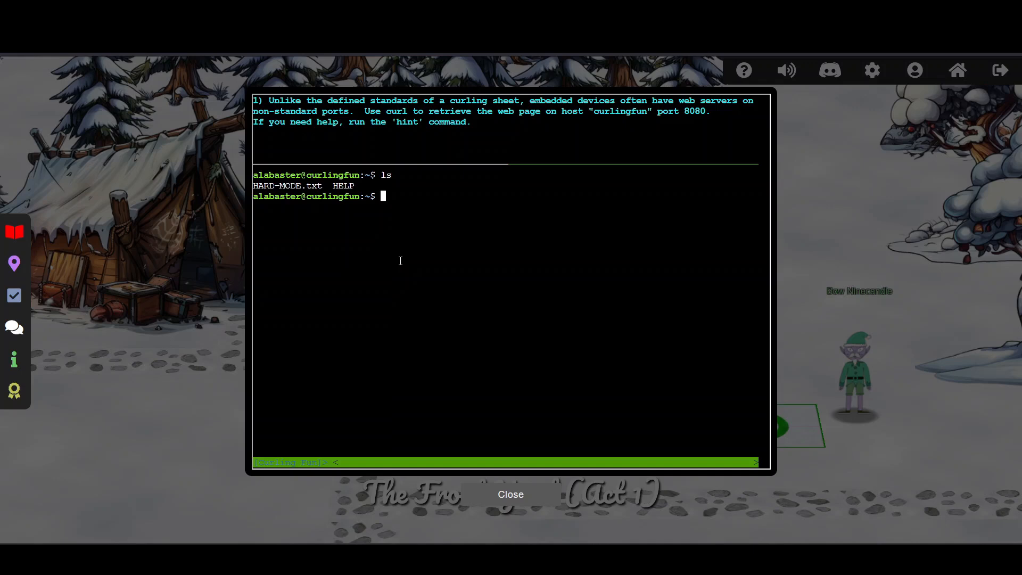
{"action": "mouse_move", "coordinate": [330, 200]}
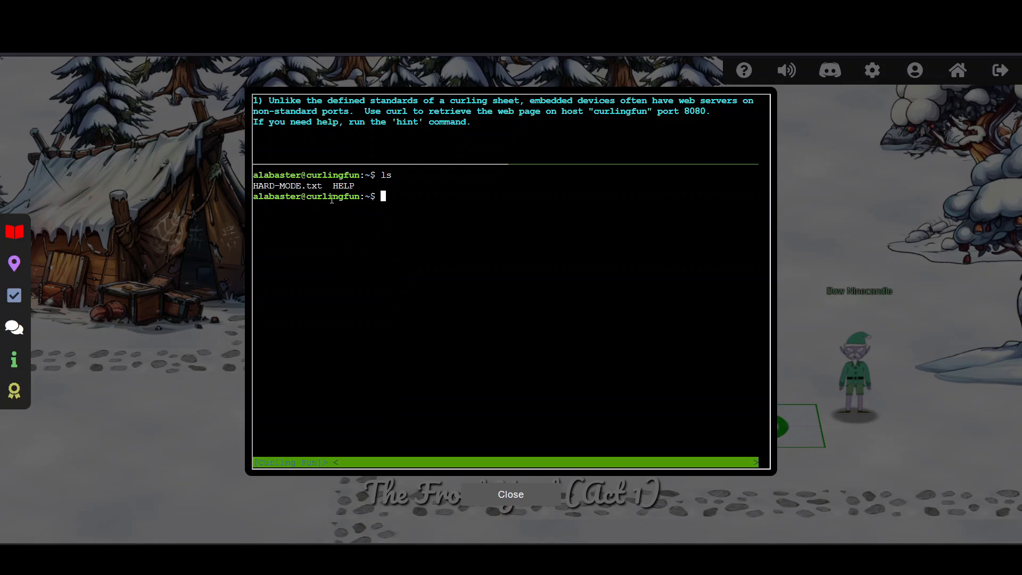
{"action": "type", "text": "cat HARd"}
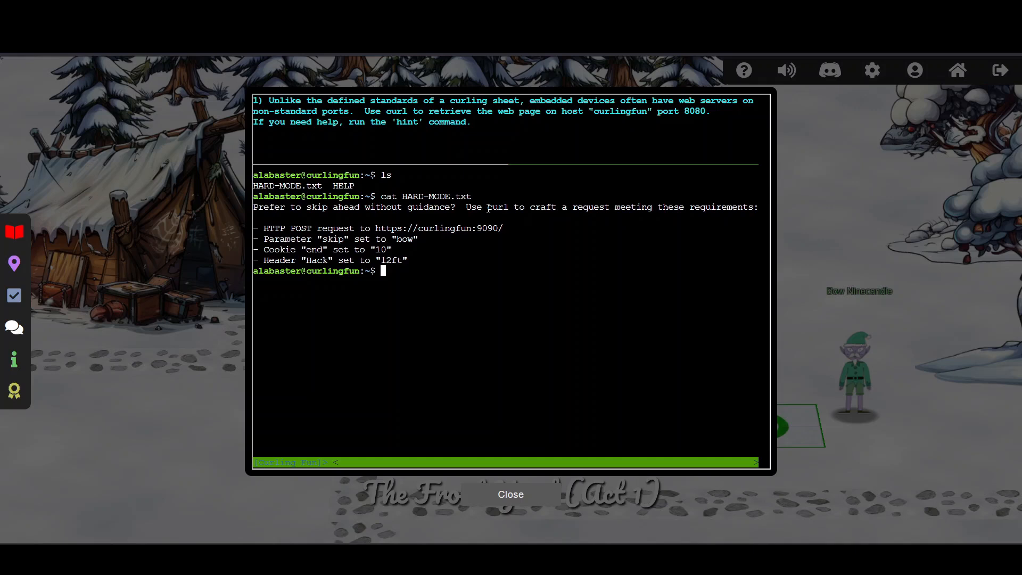
{"action": "mouse_move", "coordinate": [372, 249]}
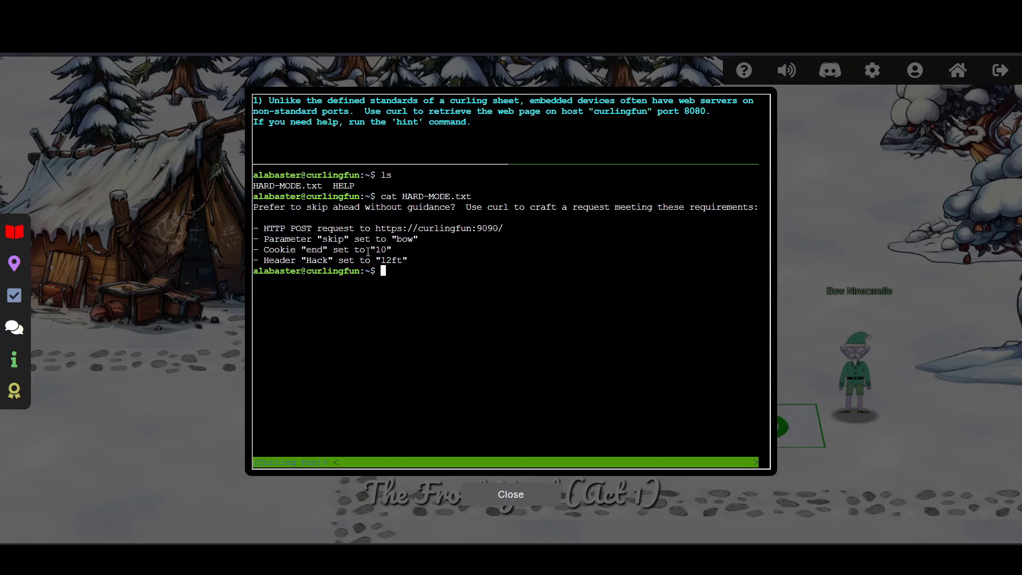
{"action": "mouse_move", "coordinate": [443, 294]}
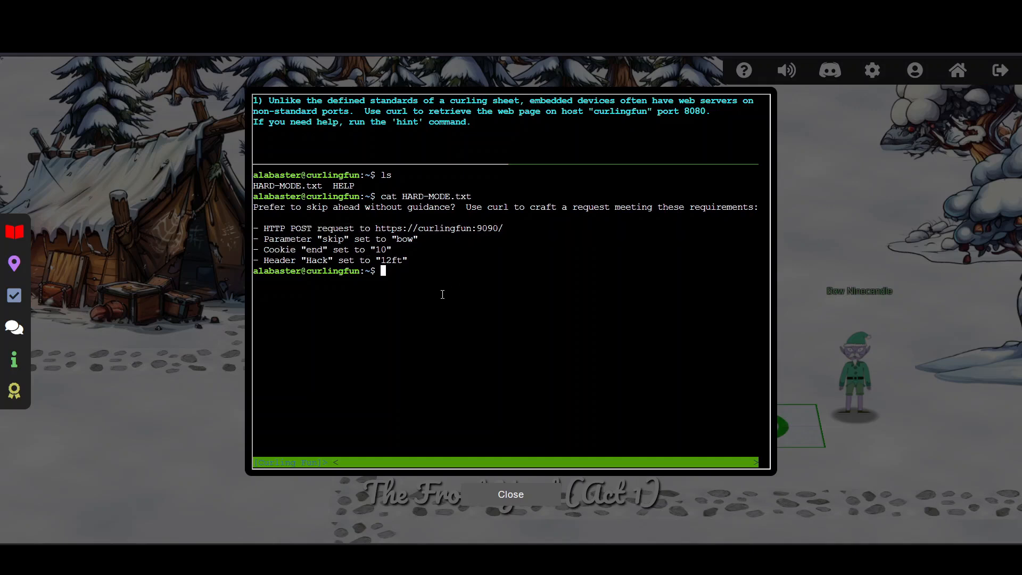
{"action": "type", "text": "curl"}
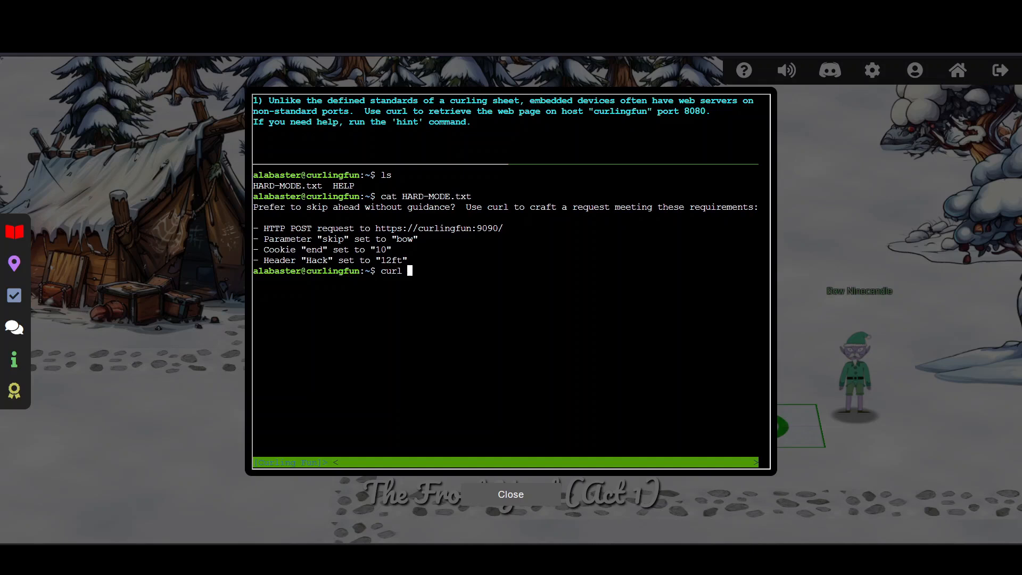
{"action": "type", "text": "https"}
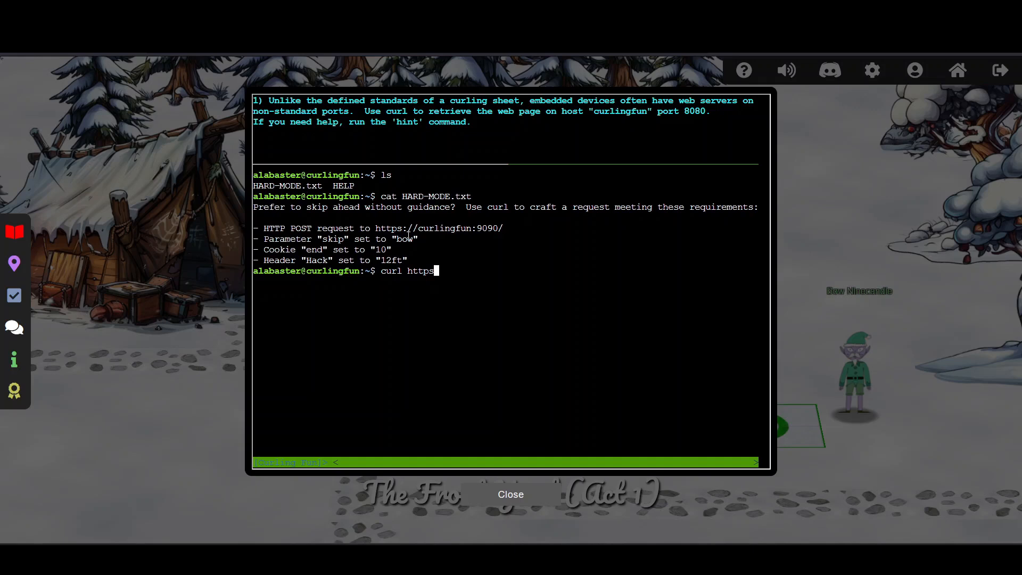
{"action": "type", "text": "://cu"}
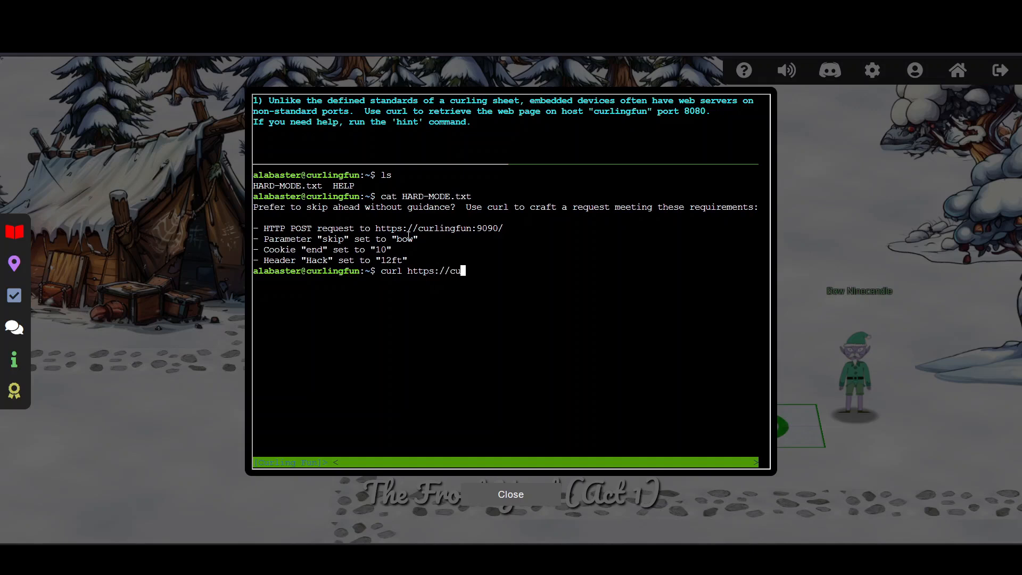
{"action": "type", "text": "rlingfun"}
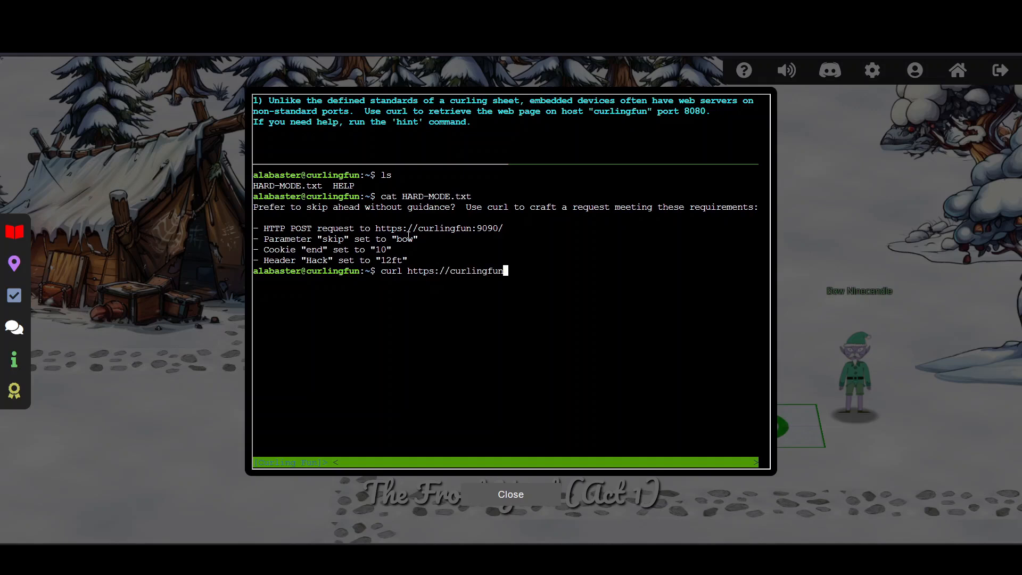
{"action": "type", "text": ":9090/"}
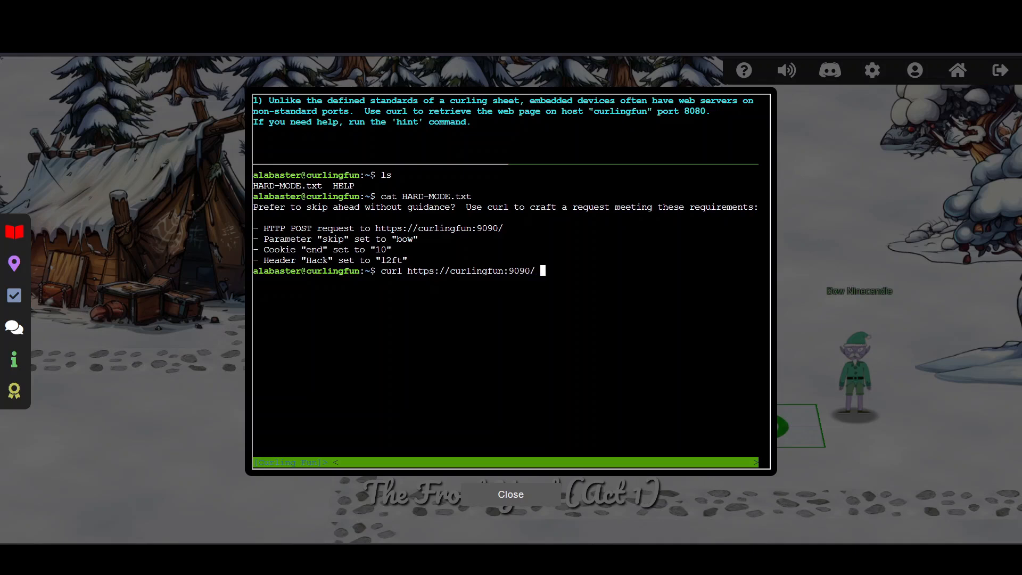
{"action": "type", "text": "-X"}
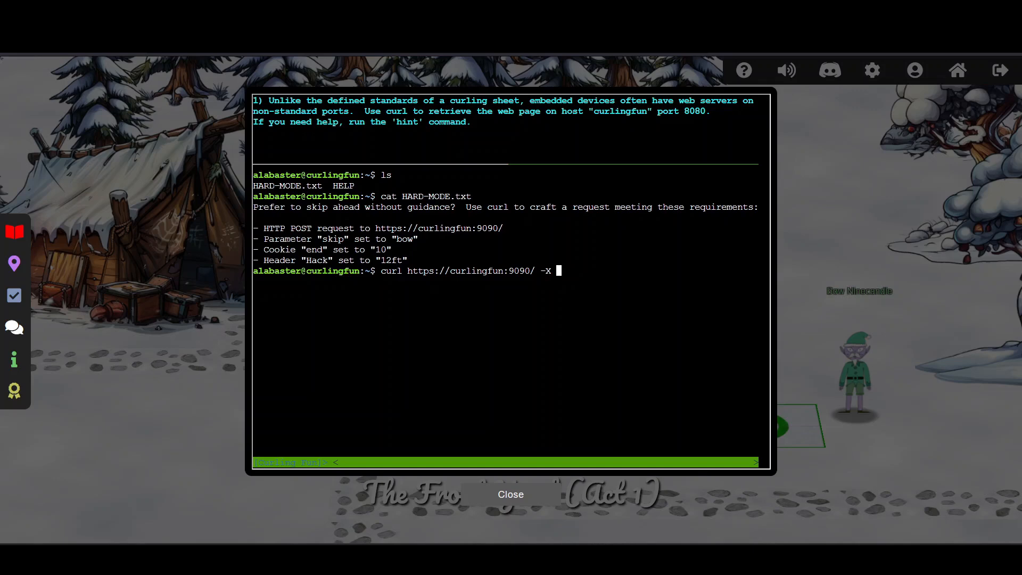
{"action": "type", "text": "POST"}
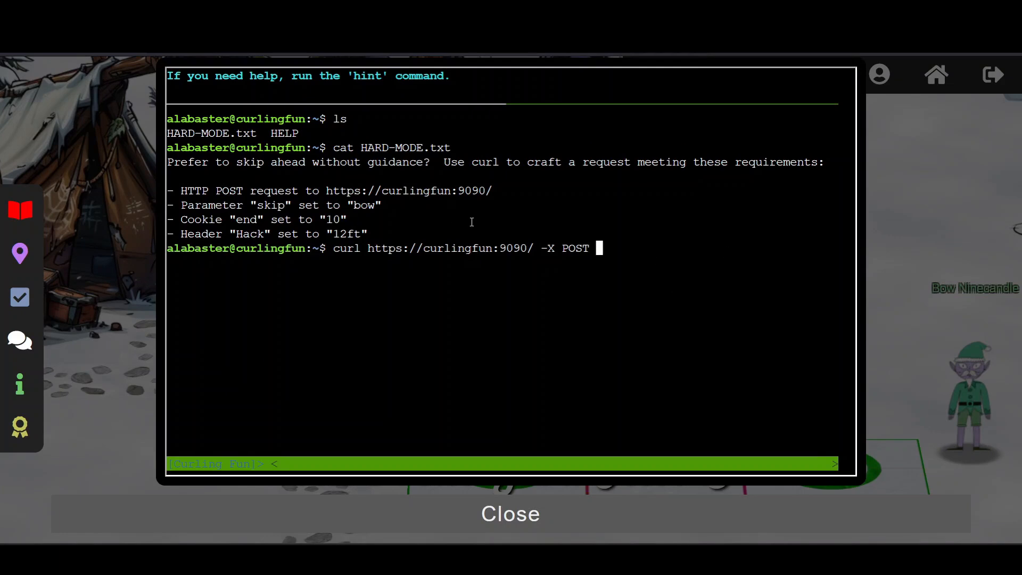
{"action": "type", "text": "-d"}
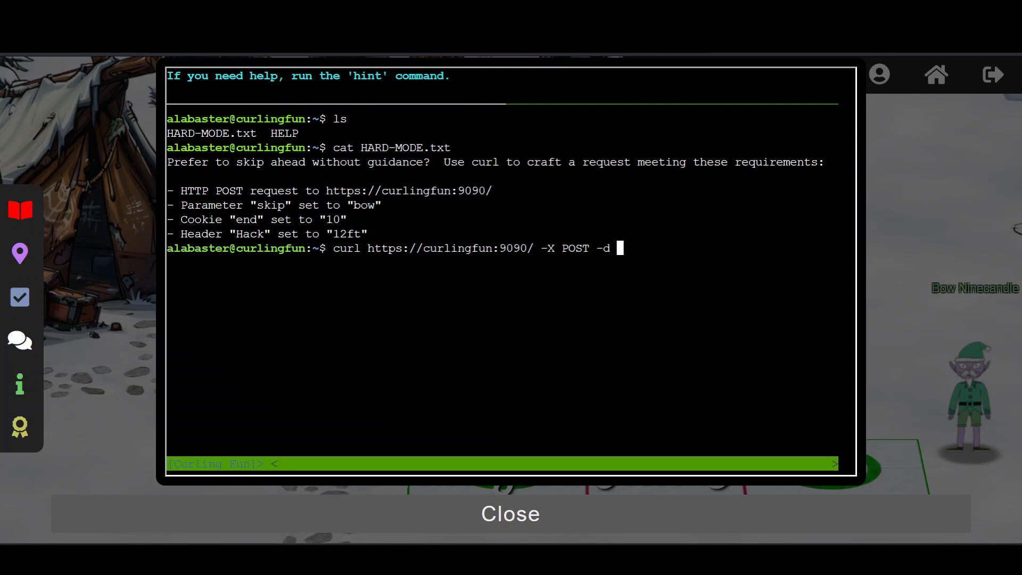
{"action": "type", "text": "'s"}
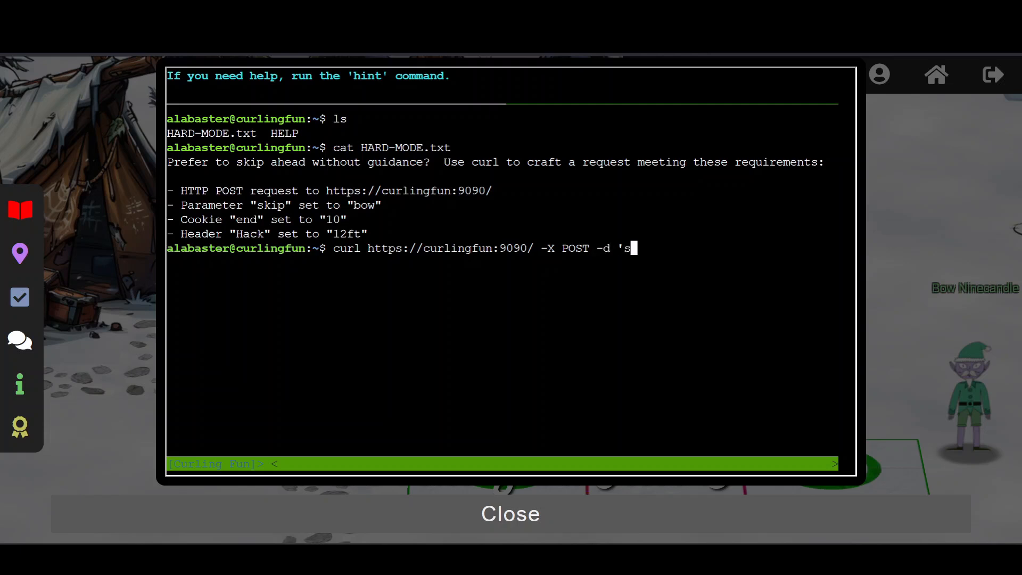
{"action": "type", "text": "kip=bow"}
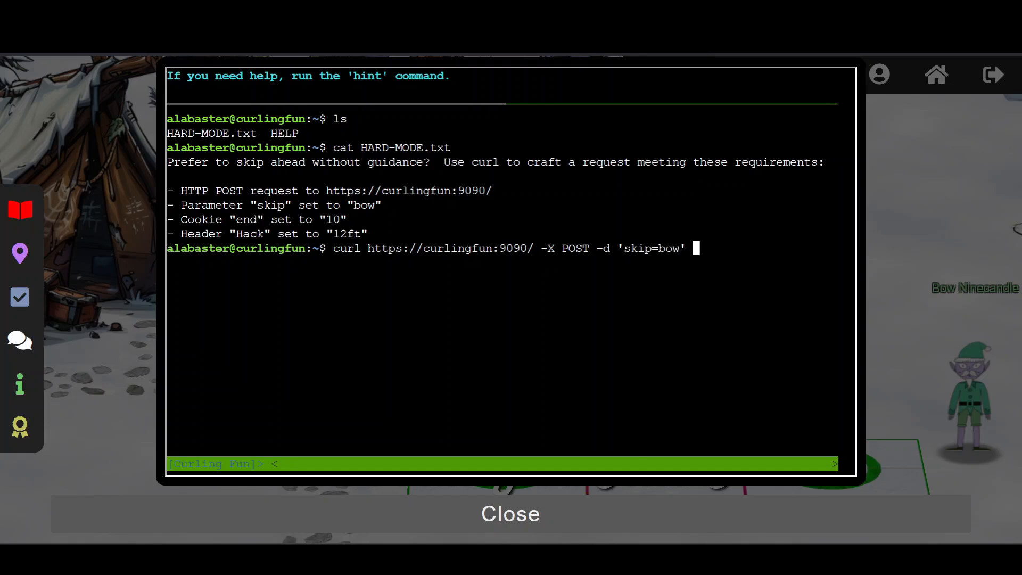
{"action": "mouse_move", "coordinate": [318, 219]}
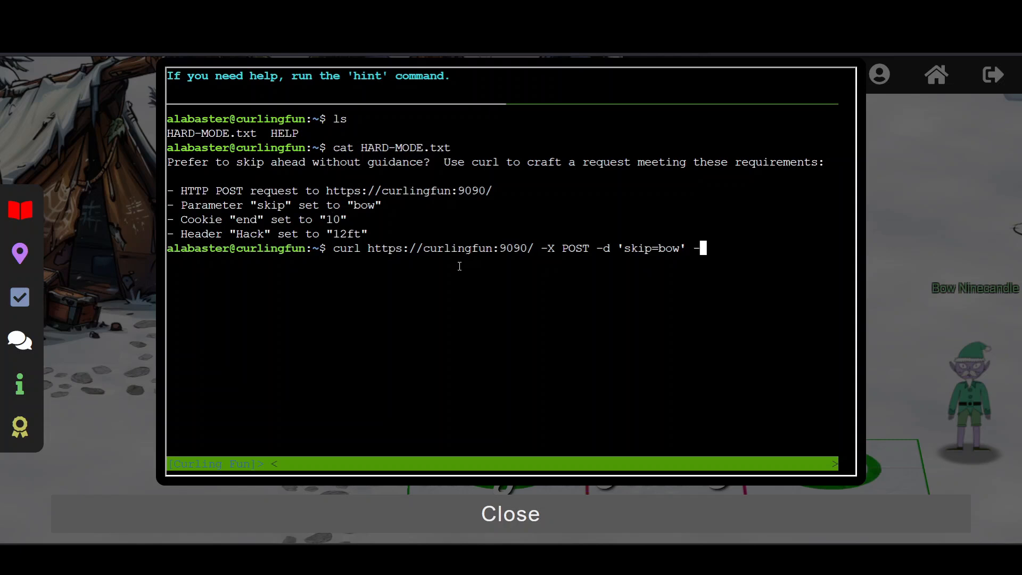
- Add the Cookie end=10 and Hack headers, then rerun with -k to bypass the certificate
{"action": "type", "text": "-H"}
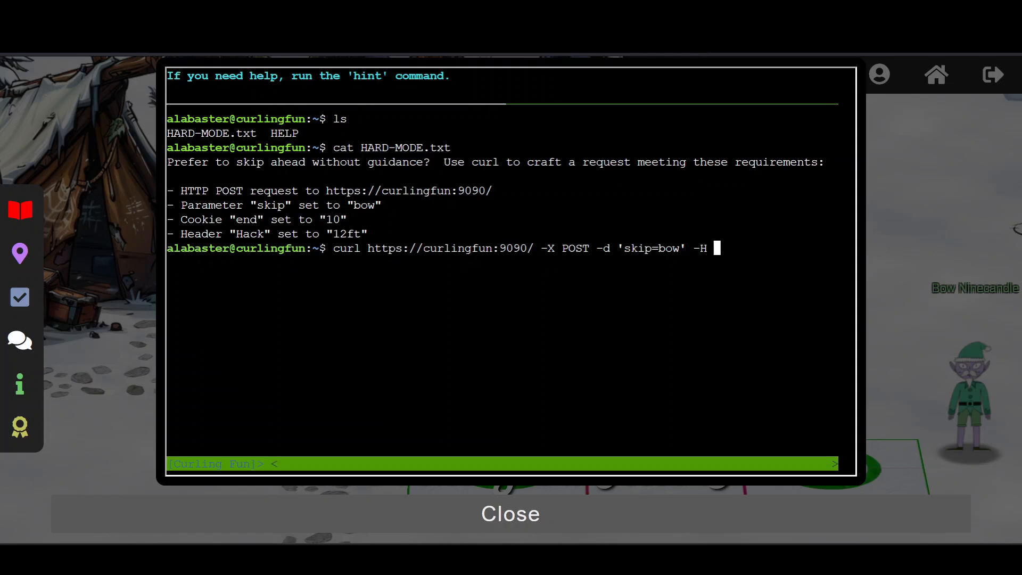
{"action": "type", "text": "\"Cookie:"}
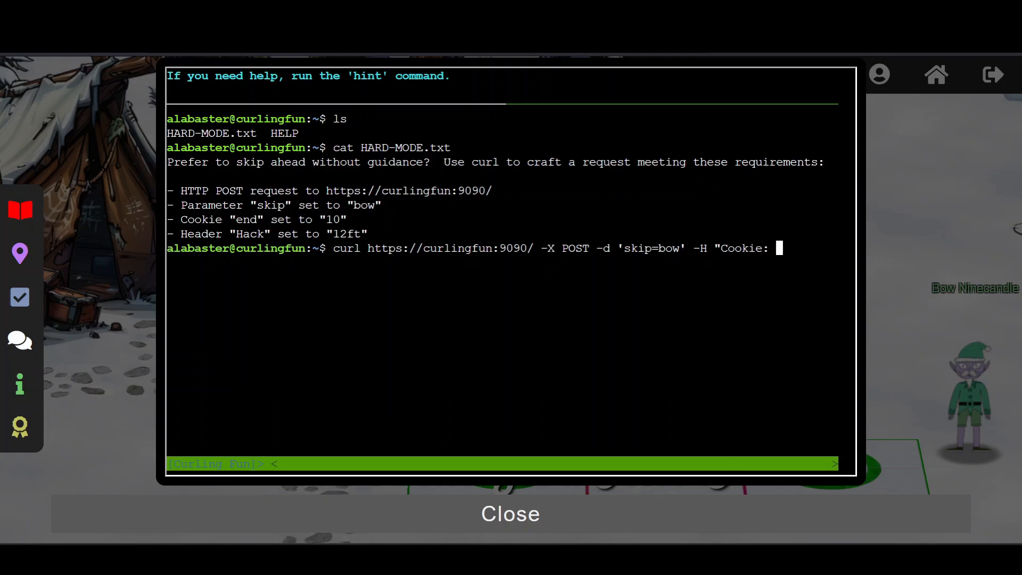
{"action": "type", "text": "end="}
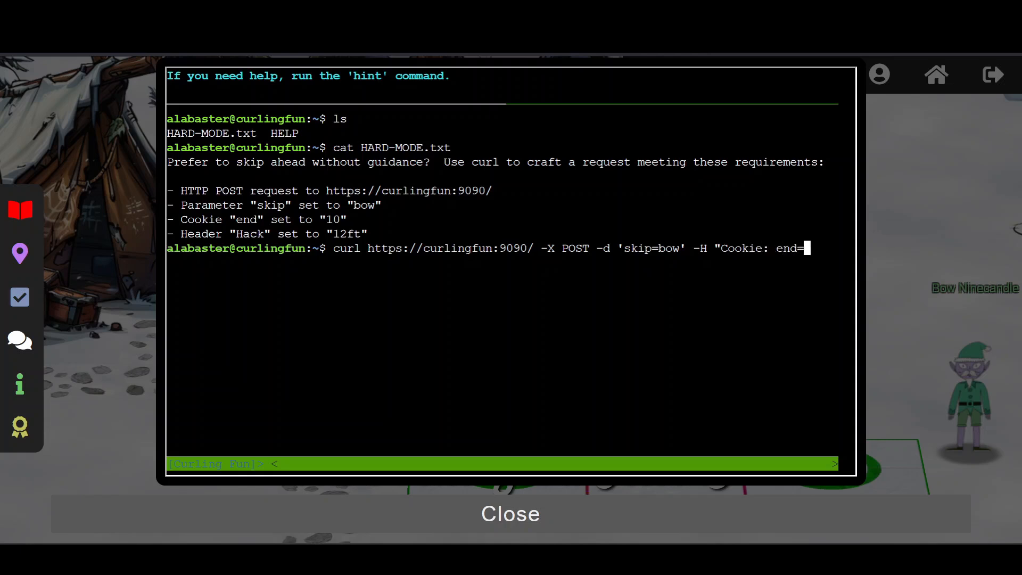
{"action": "type", "text": "10\""}
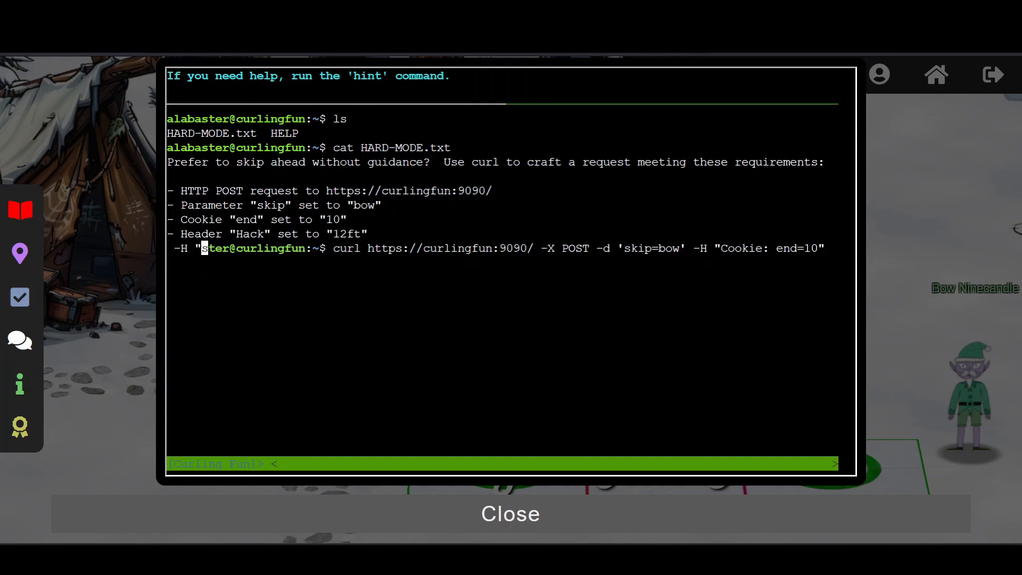
{"action": "type", "text": "Hack: 12ft\""}
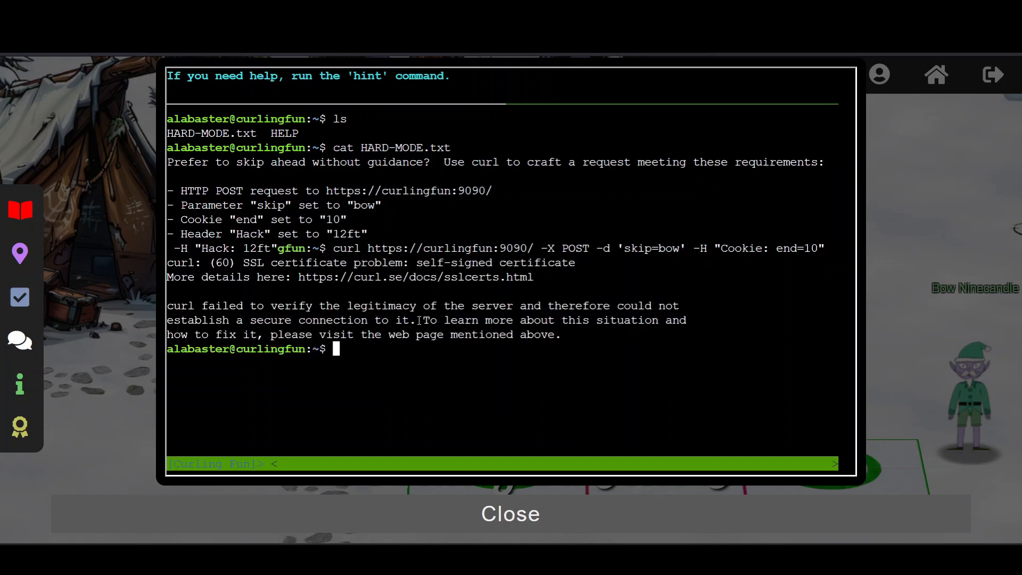
{"action": "type", "text": "curl https://curlingfun:9090/ -X POST -d 'skip=bow' -H \"Cookie: end=10\" -H \"Hack: 12ft\" -k"}
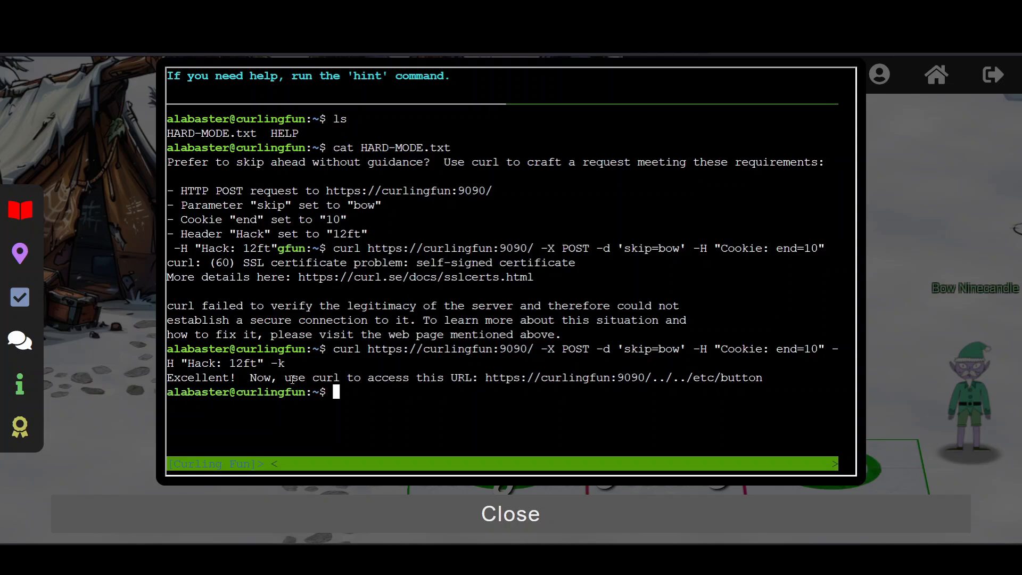
{"action": "mouse_move", "coordinate": [246, 380]}
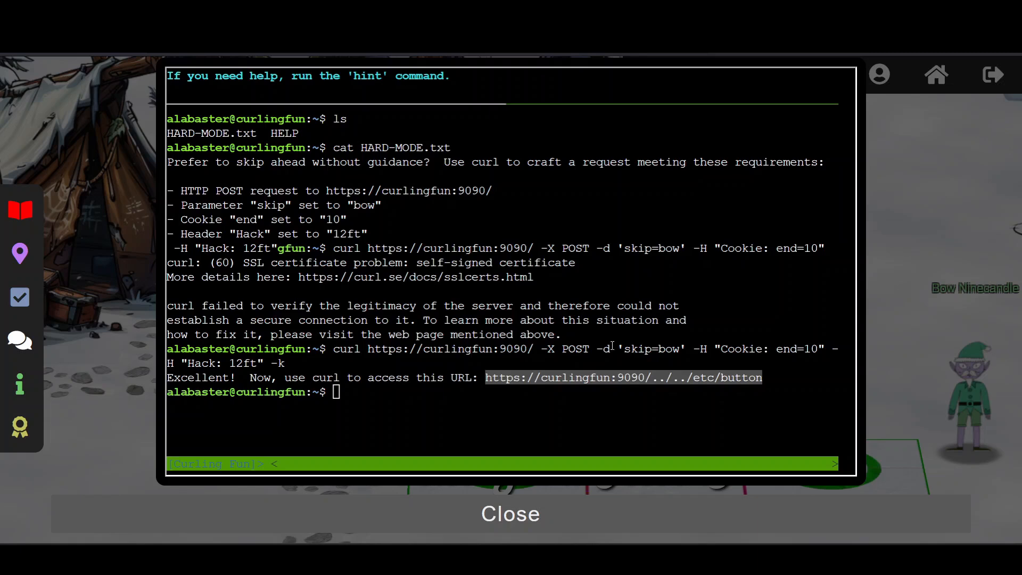
{"action": "type", "text": "curl"}
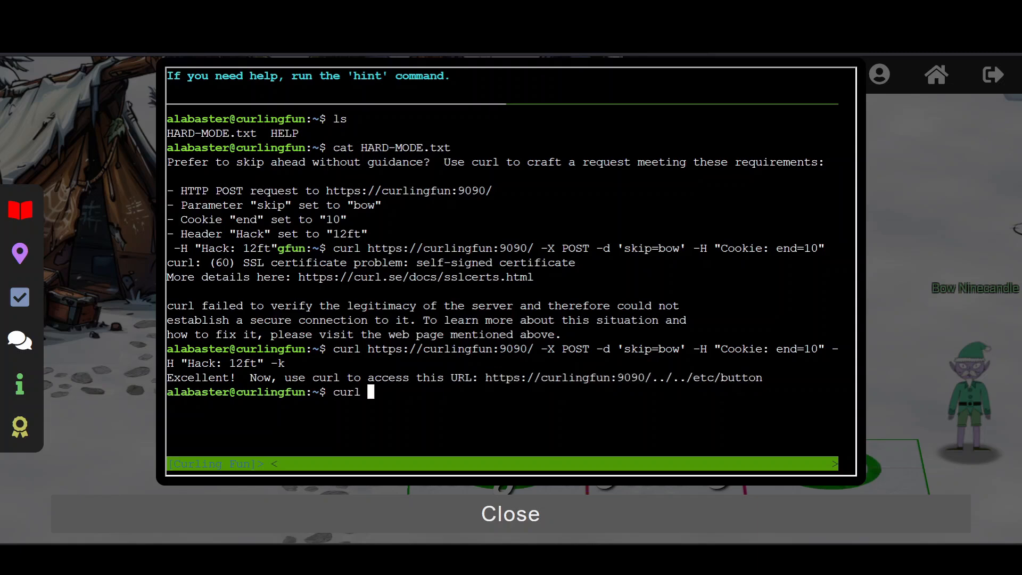
{"action": "type", "text": "https://curlingfun:9090/../../etc/button"}
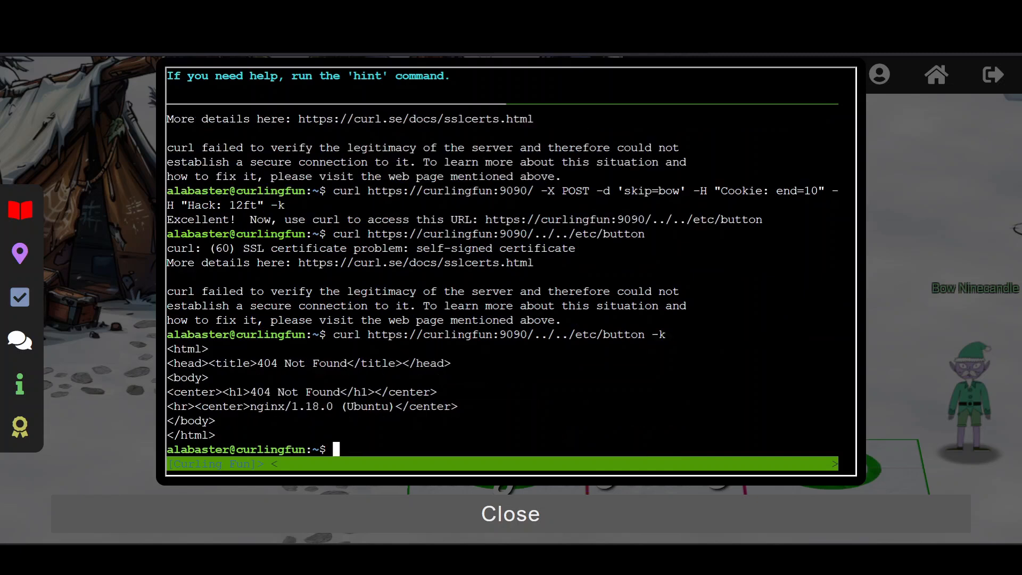
{"action": "type", "text": "curl https://curlingfun:9090/../../etc/button -k"}
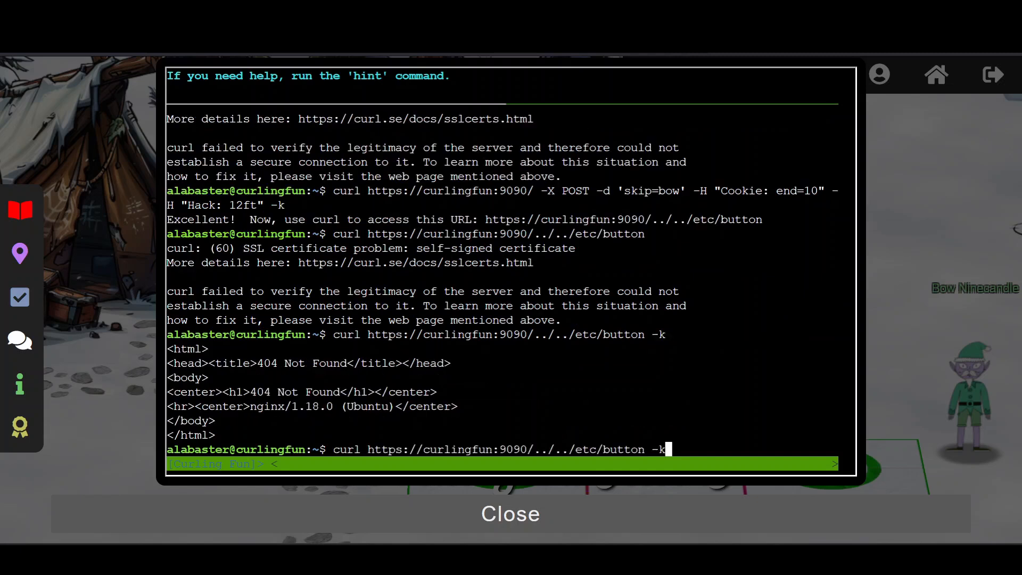
{"action": "type", "text": "\" \""}
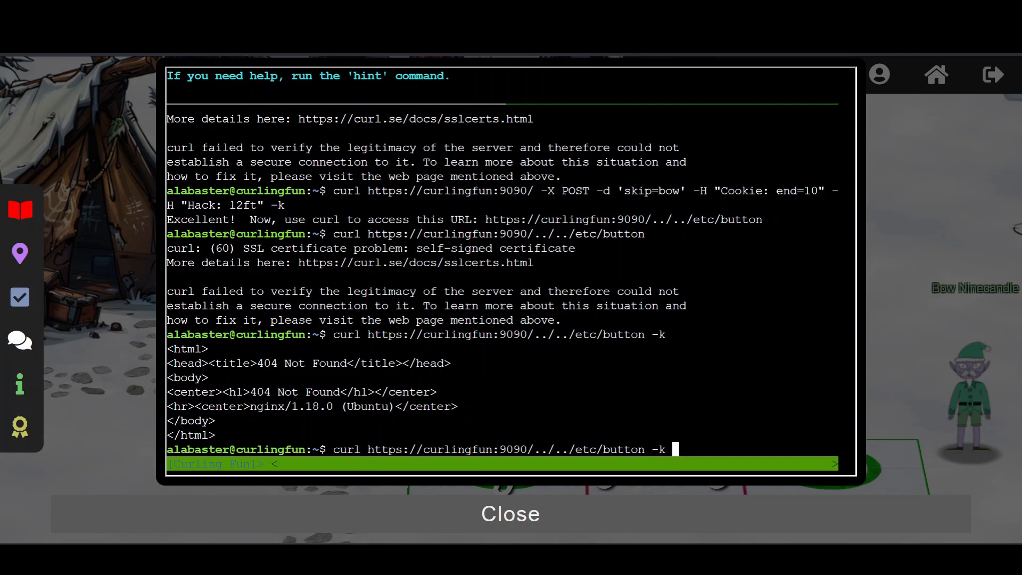
{"action": "type", "text": "--path-as-i"}
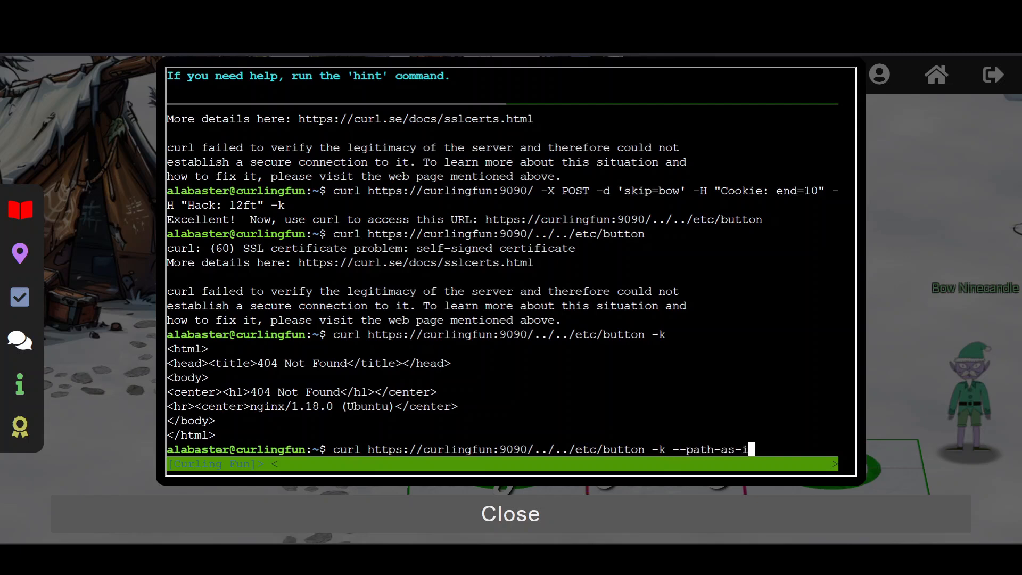
{"action": "type", "text": "s"}
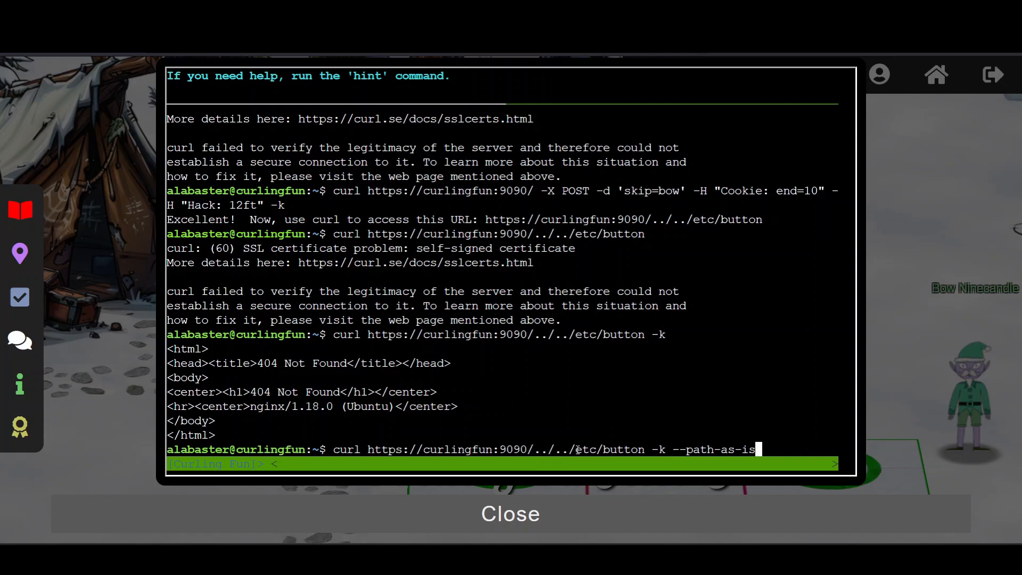
{"action": "mouse_move", "coordinate": [672, 426]}
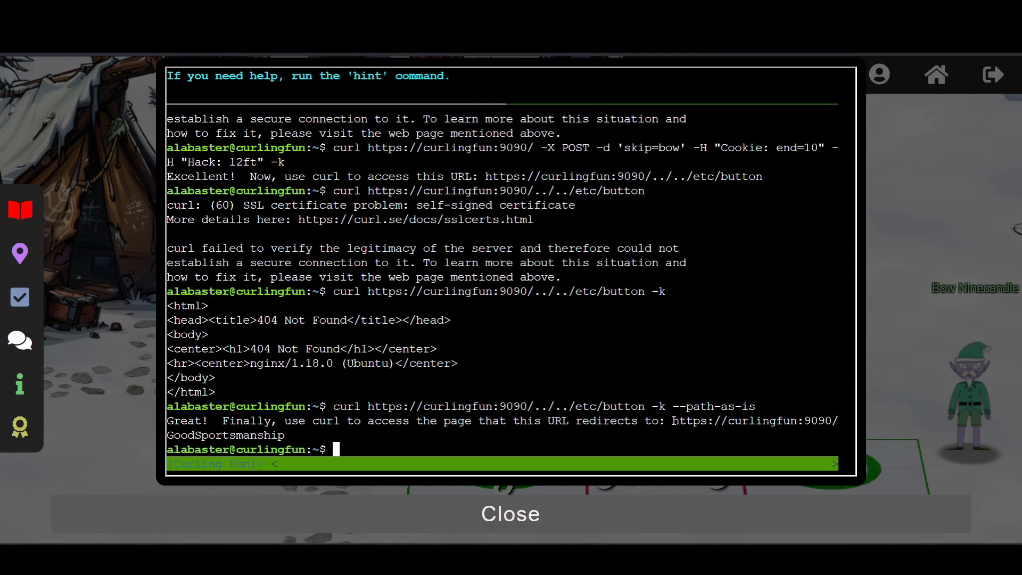
{"action": "left_click_drag", "start_coordinate": [672, 421], "coordinate": [287, 435]}
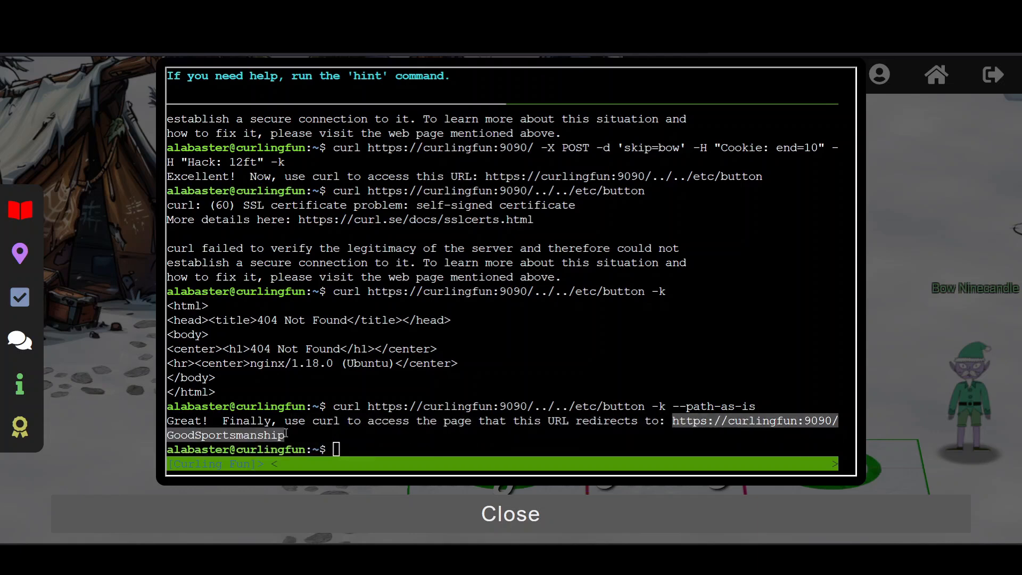
- Curl GoodSportsmanship with -k, inspect headers with -I, then follow the redirect with -L
{"action": "type", "text": "curl https://curlingfun:9090/GoodSportsmanship"}
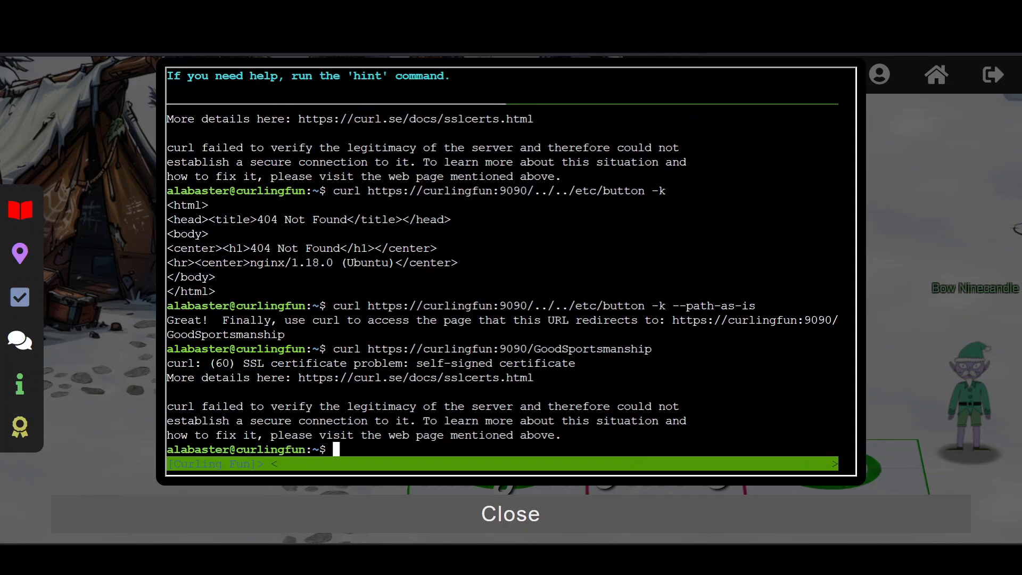
{"action": "type", "text": "curl https://curlingfun:9090/GoodSportsmanship -k"}
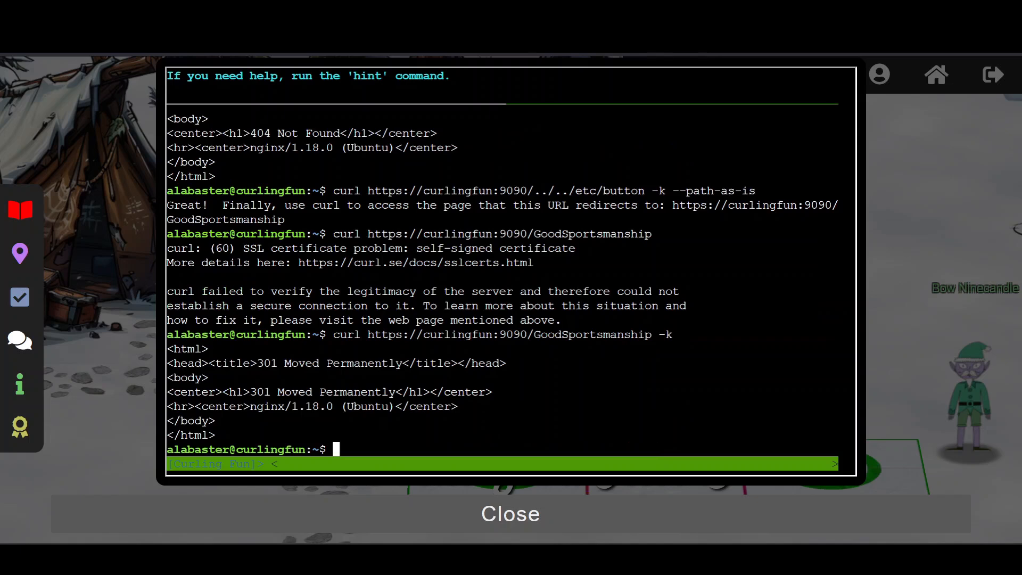
{"action": "type", "text": "curl https://curlingfun:9090/GoodSportsmanship -k -I"}
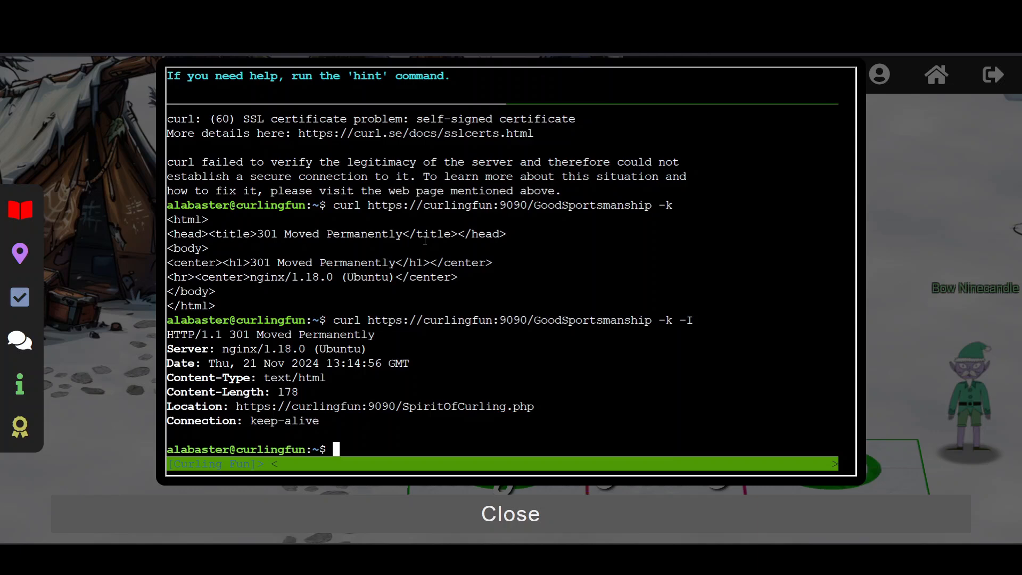
{"action": "type", "text": "9"}
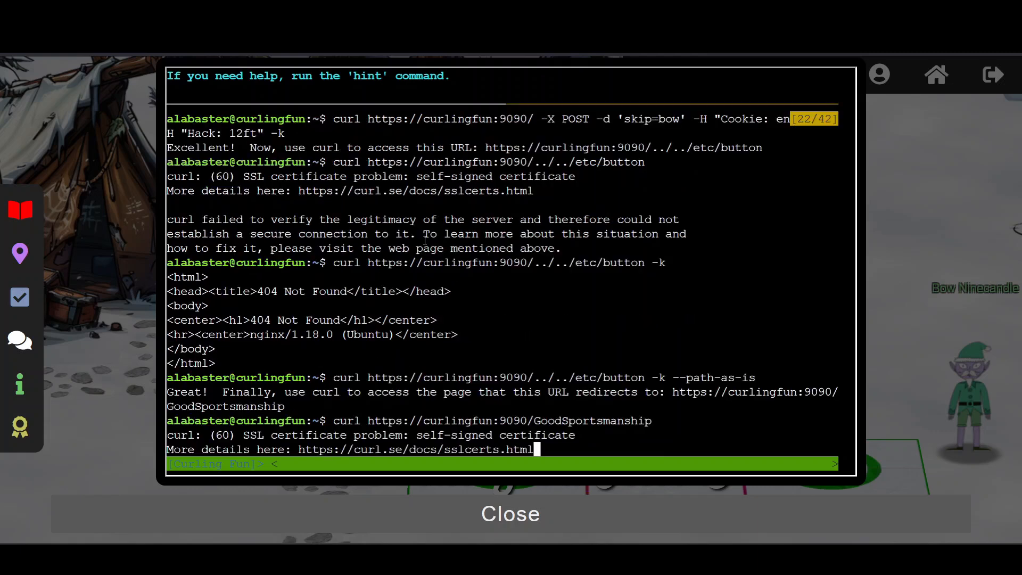
{"action": "mouse_move", "coordinate": [362, 320]}
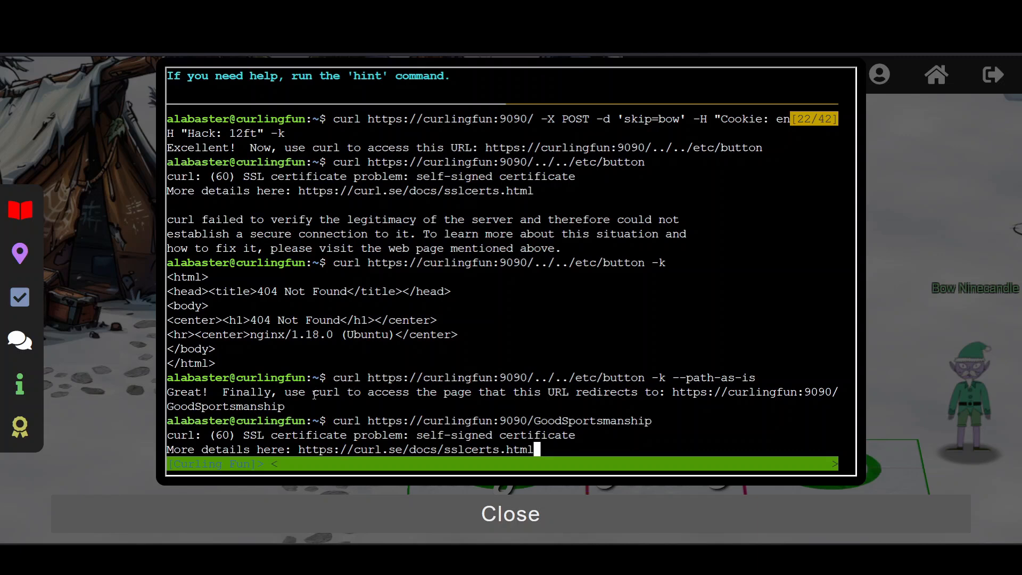
{"action": "double_click", "coordinate": [458, 392]}
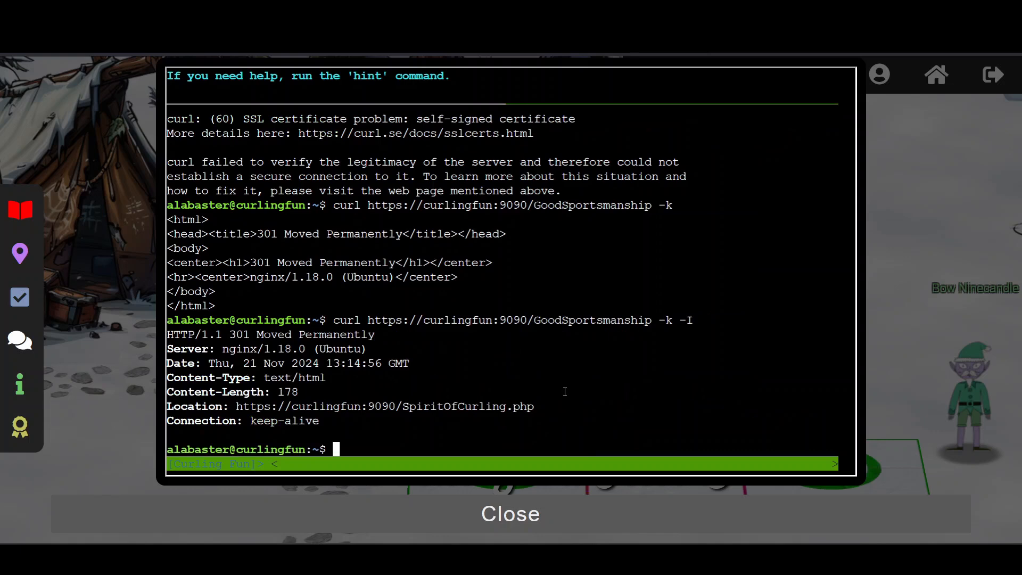
{"action": "type", "text": "curl https://curlingfun:9090/GoodSportsmanship -k -I"}
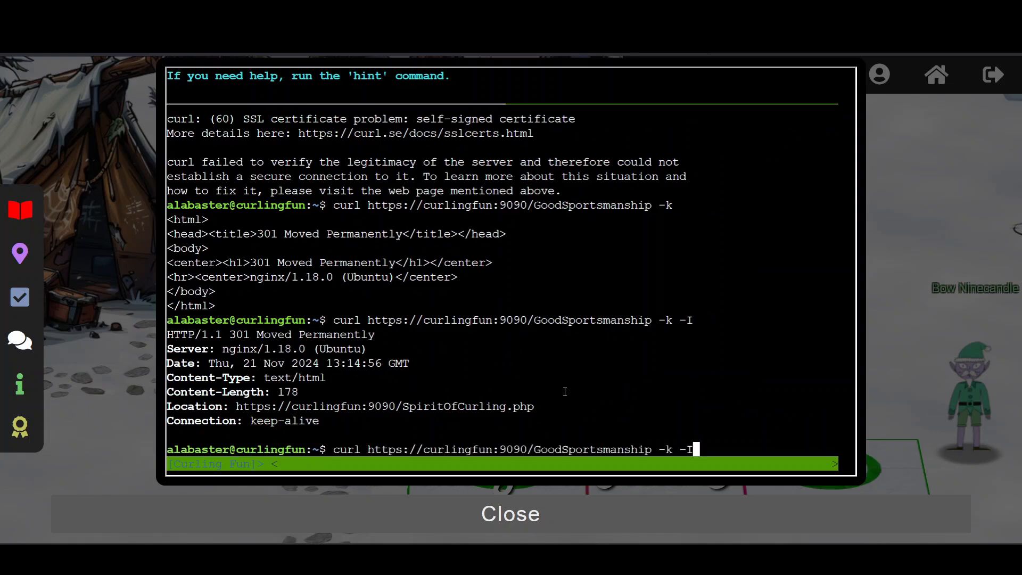
{"action": "type", "text": "L"}
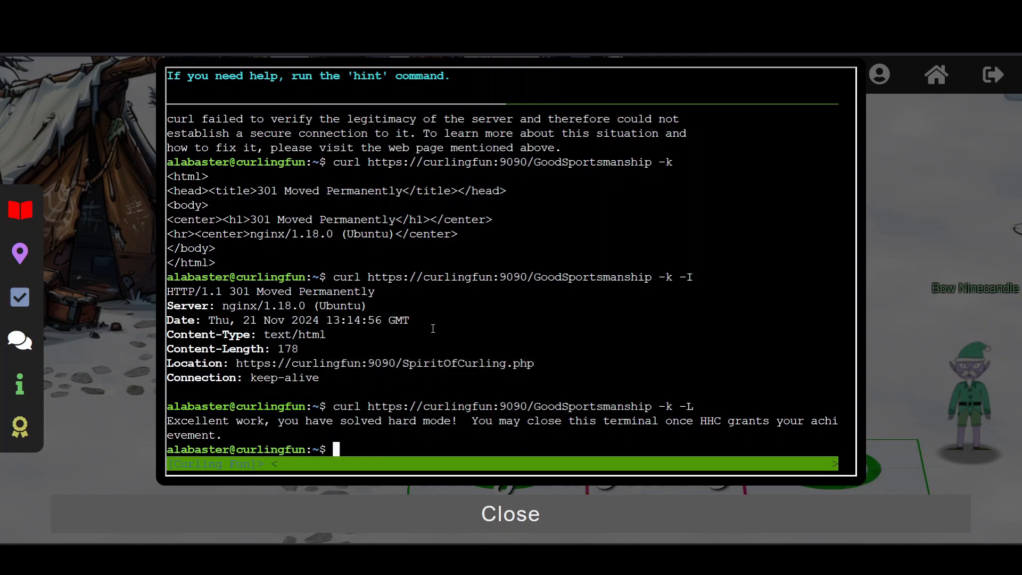
- Request SpiritOfCurling.php directly, then retry it with -k after the certificate error
{"action": "type", "text": "curl https://curlingfun:9090/GoodSportsmanship -k -L"}
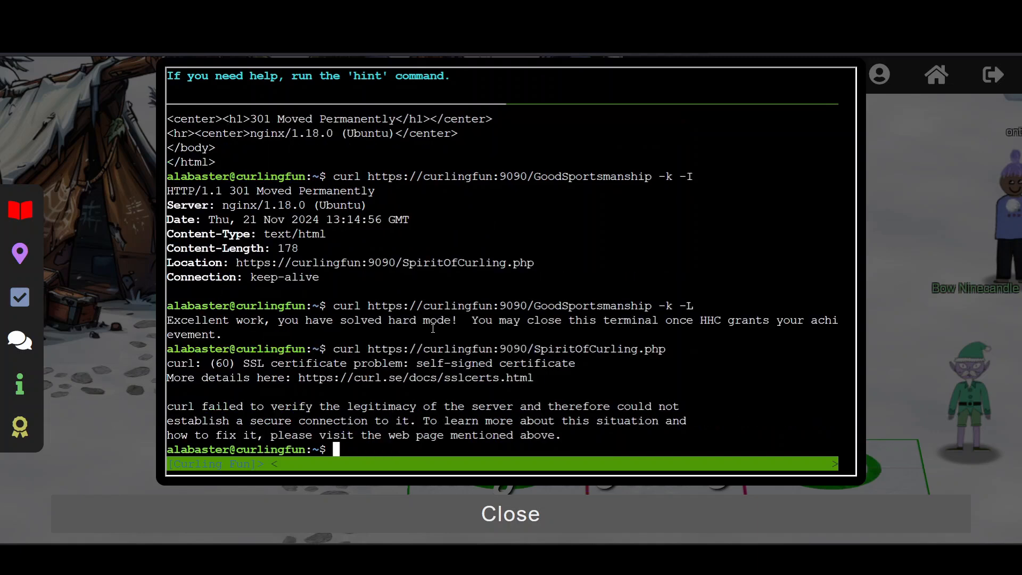
{"action": "type", "text": "curl https://curlingfun:9090/SpiritOfCurling.php -"}
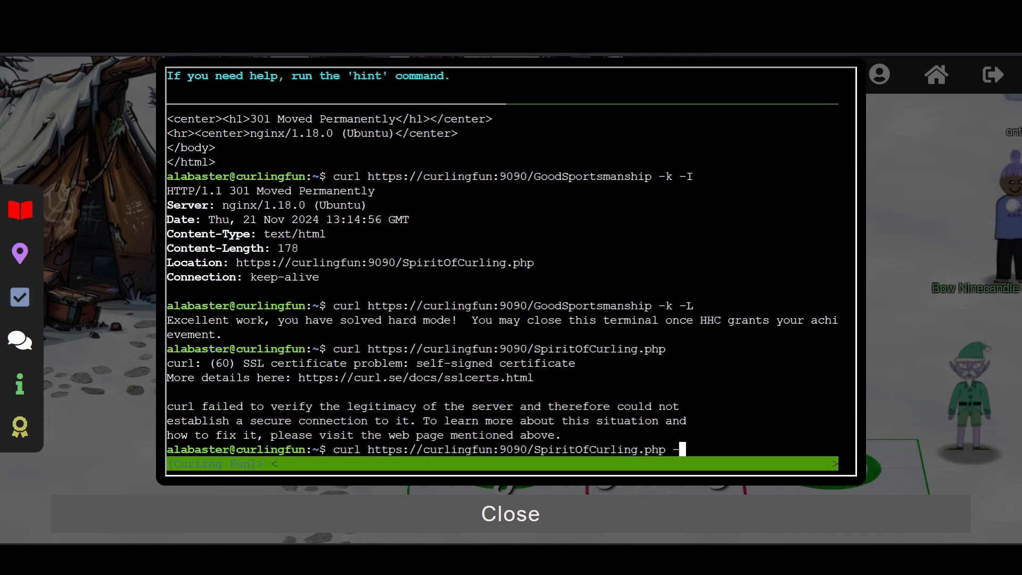
{"action": "type", "text": "k"}
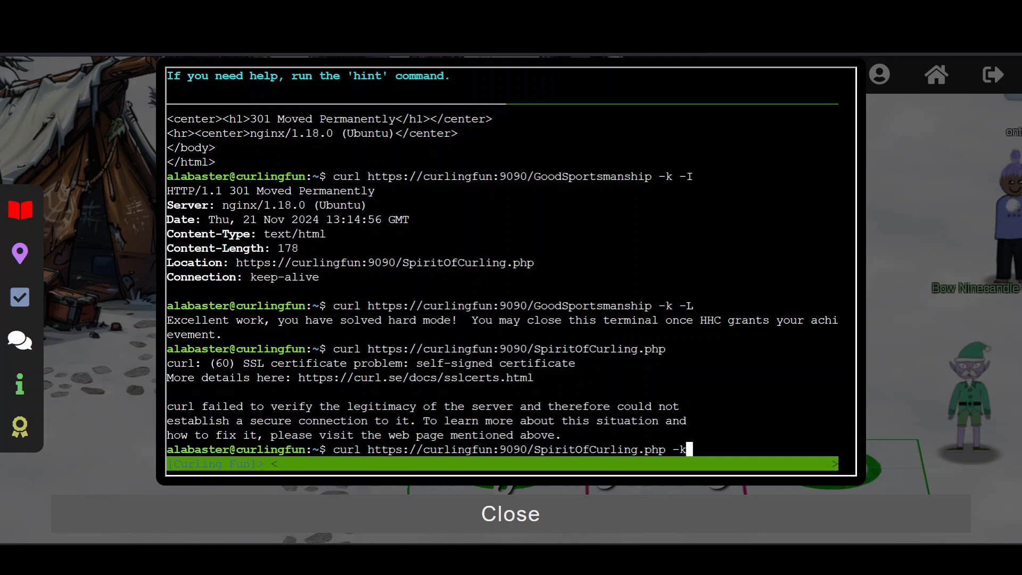